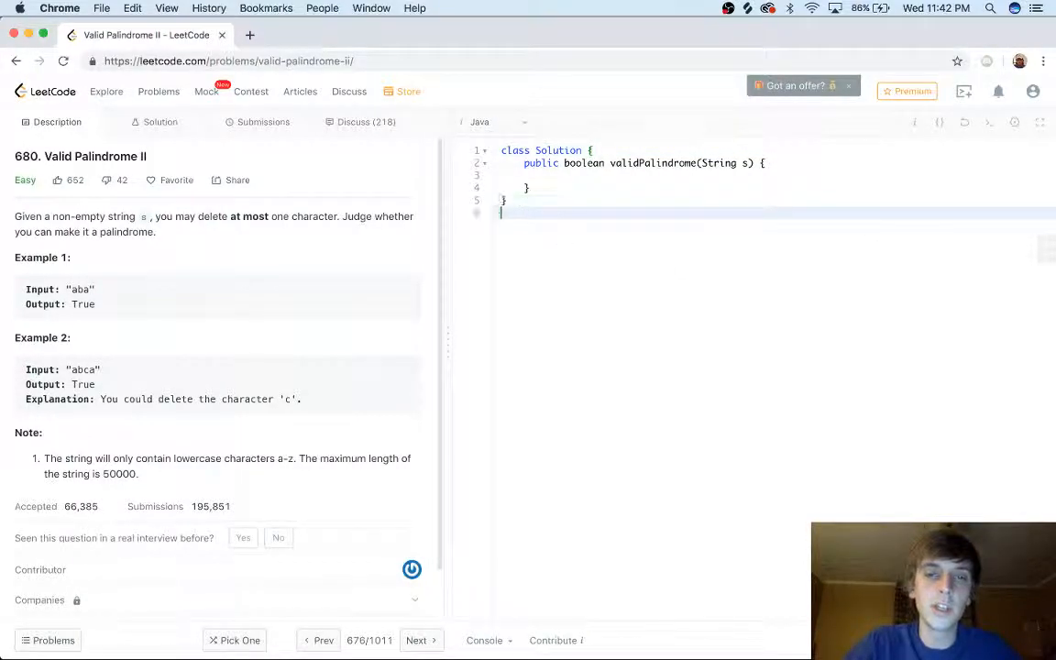
Write the example word 'racecar' as a note below the validPalindrome stub
{"action": "type", "text": "racecar"}
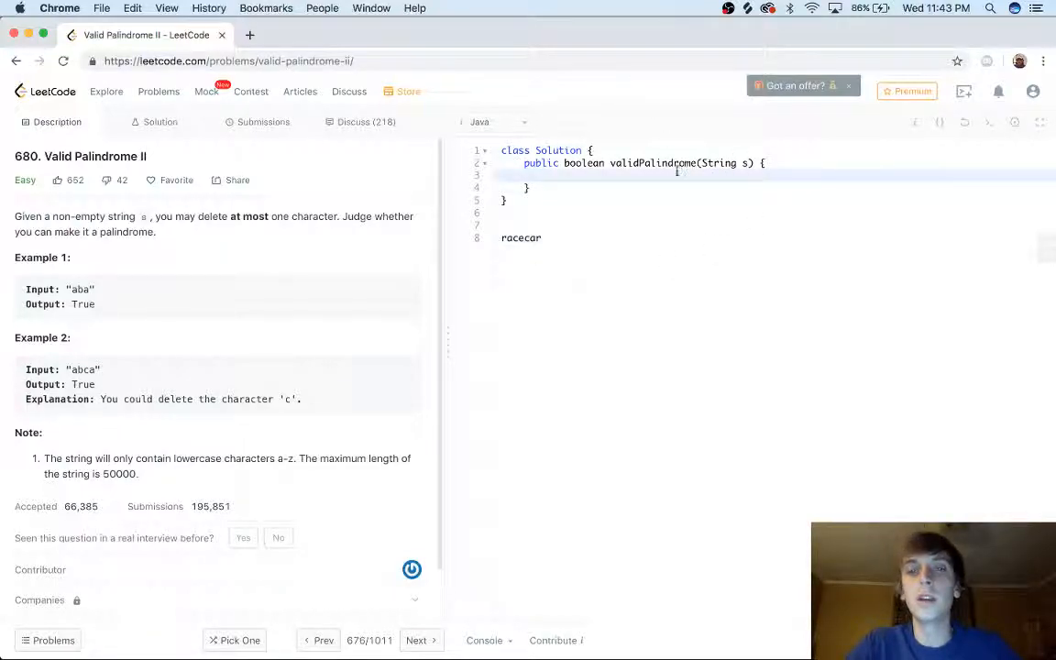
Declare int a_pointer = 0 and int b_pointer = s.length()-1, then begin a while loop
{"action": "type", "text": "a_pointer"}
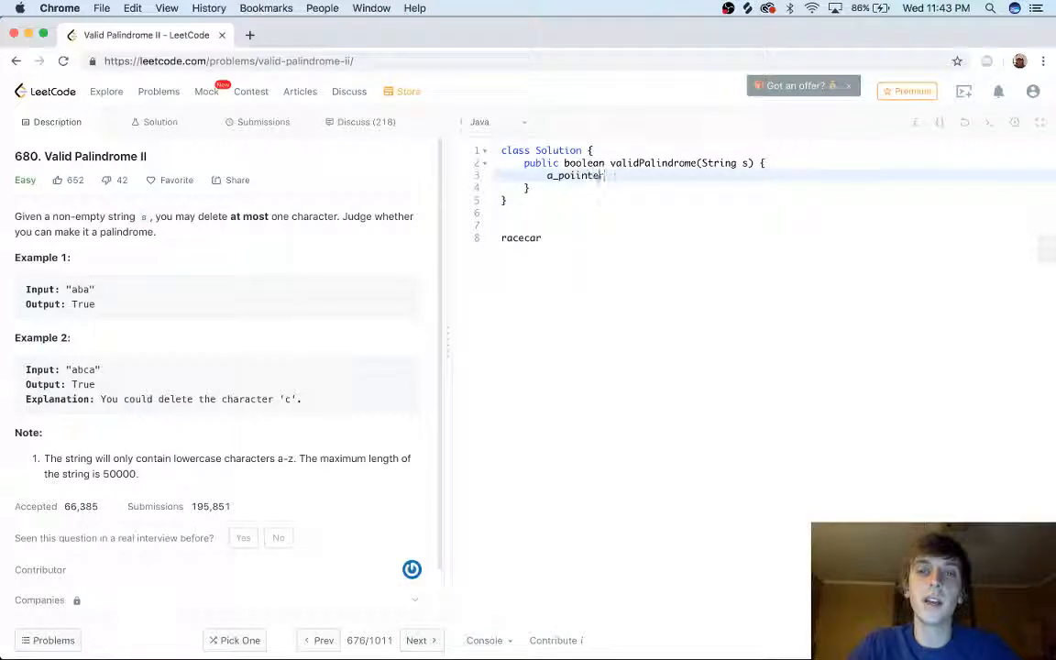
{"action": "type", "text": "int"}
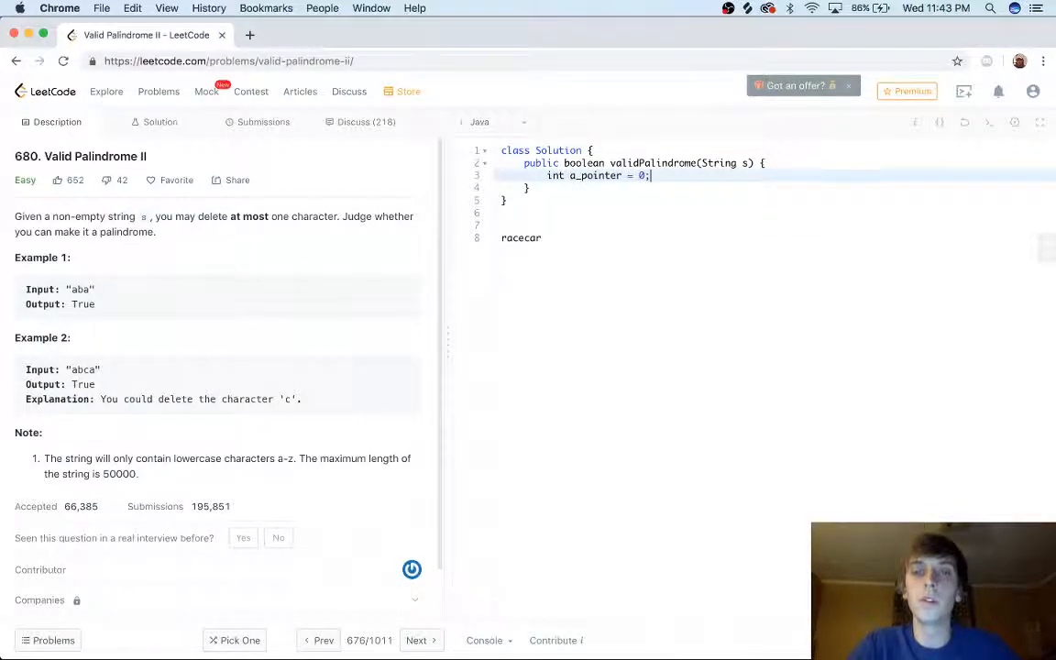
{"action": "type", "text": "int b_pointer"}
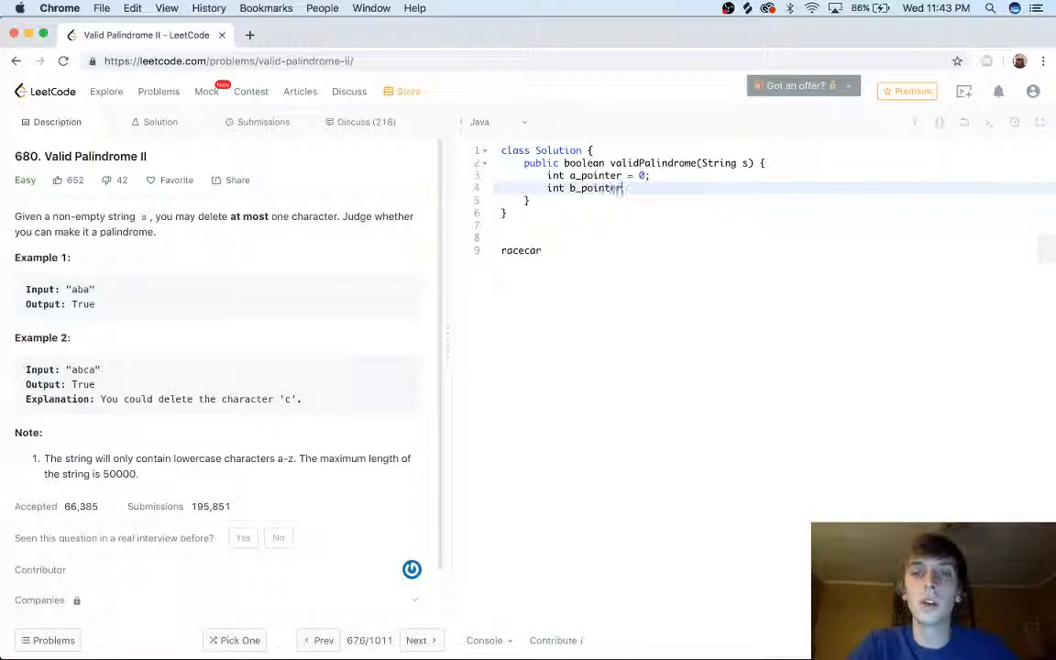
{"action": "type", "text": "= s.leljg"}
{"action": "type", "text": "while "}
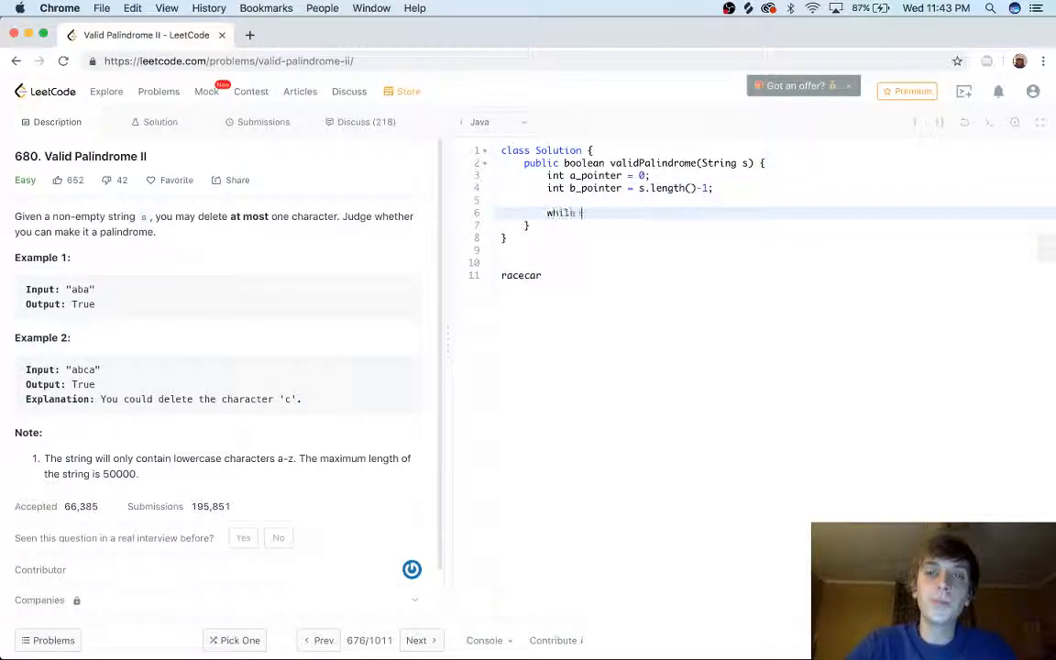
Add the while (a_pointer <= b_pointer) condition and a charAt mismatch check returning false
{"action": "type", "text": "(a_pointer <="}
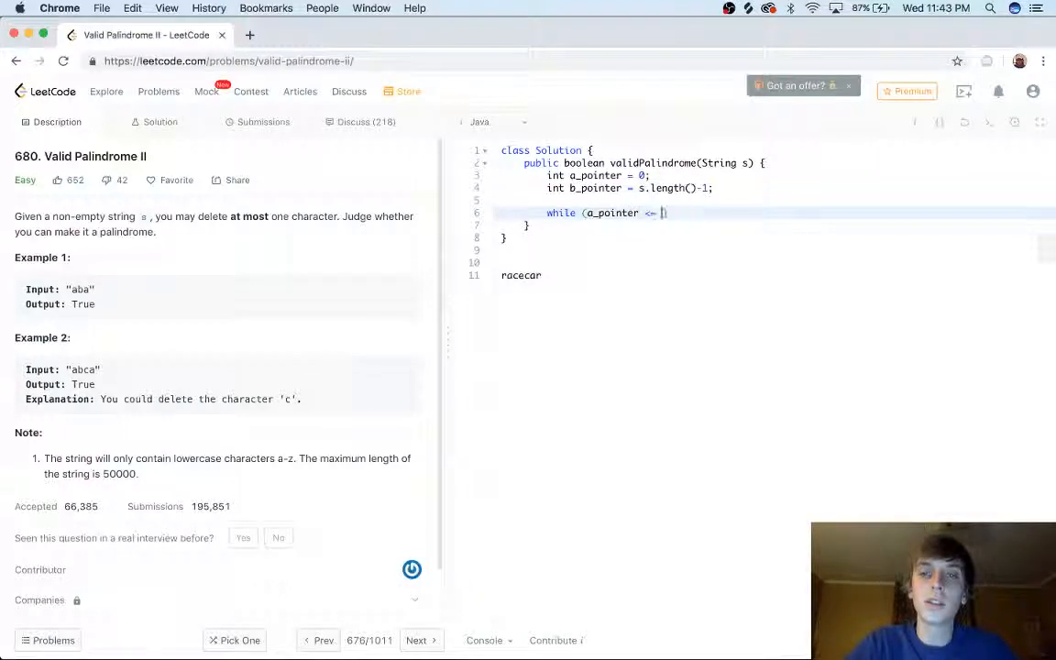
{"action": "type", "text": "b_pointer)"}
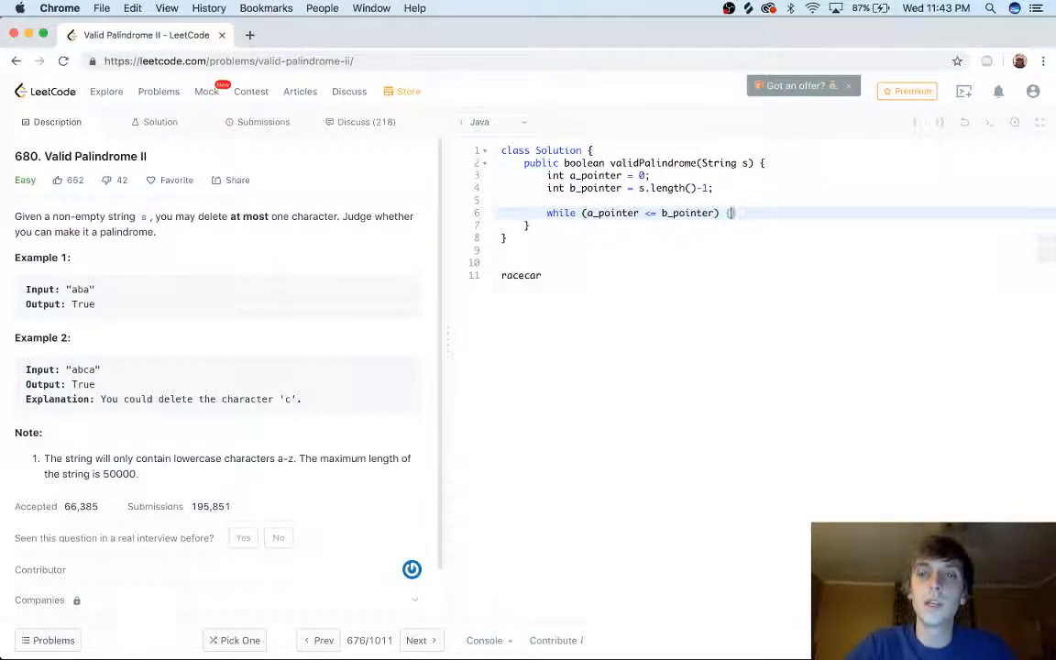
{"action": "type", "text": "if ("}
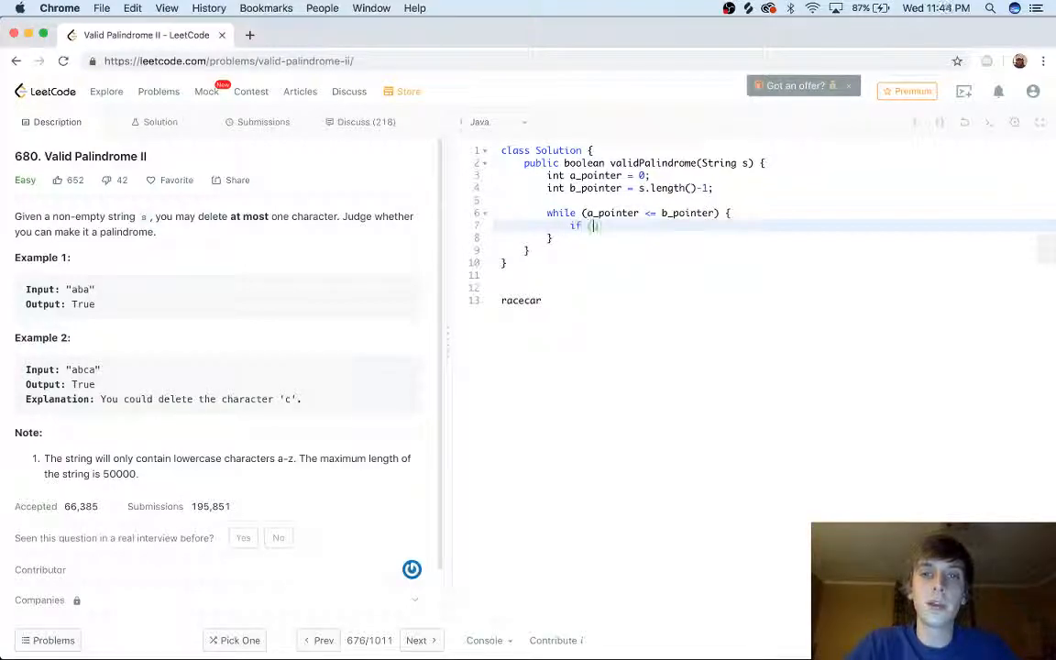
{"action": "type", "text": "s.charAt("}
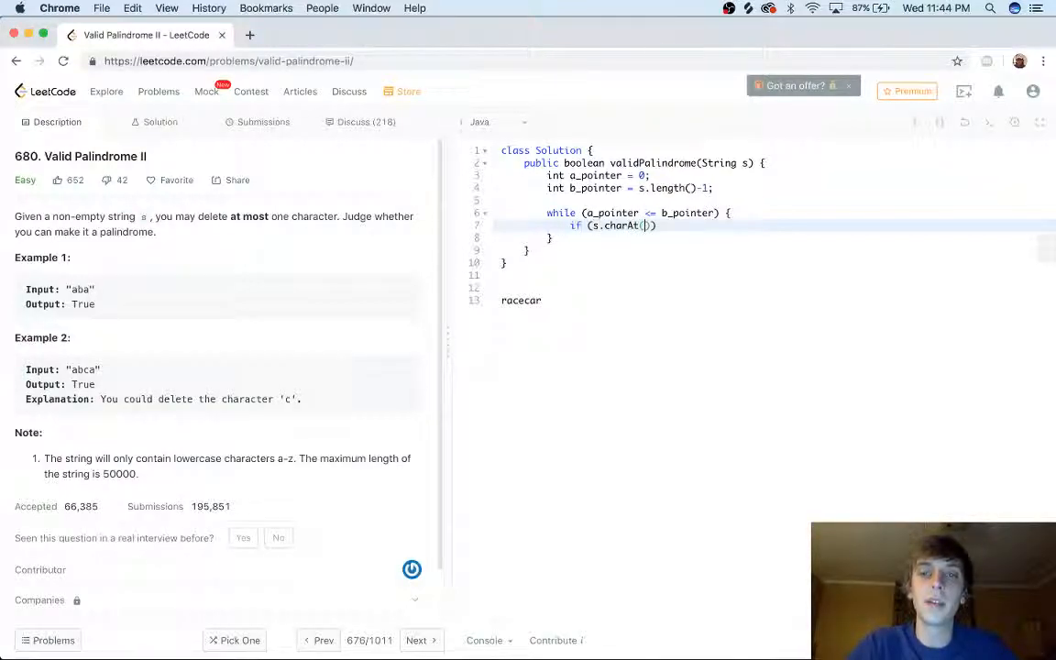
{"action": "type", "text": "a_pointer"}
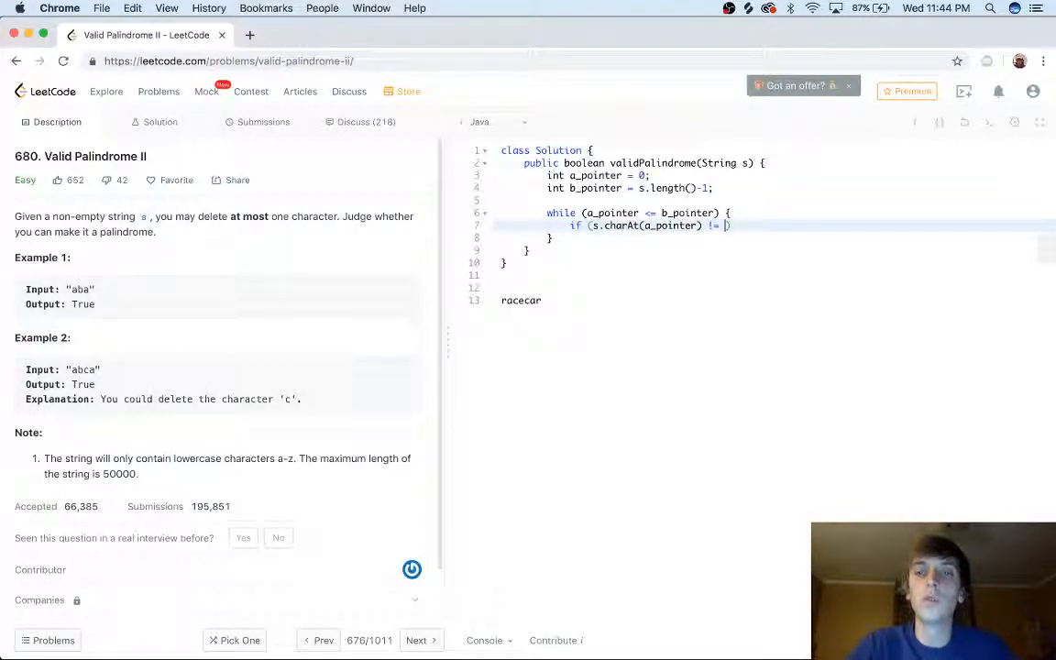
{"action": "type", "text": "s.charAt()"}
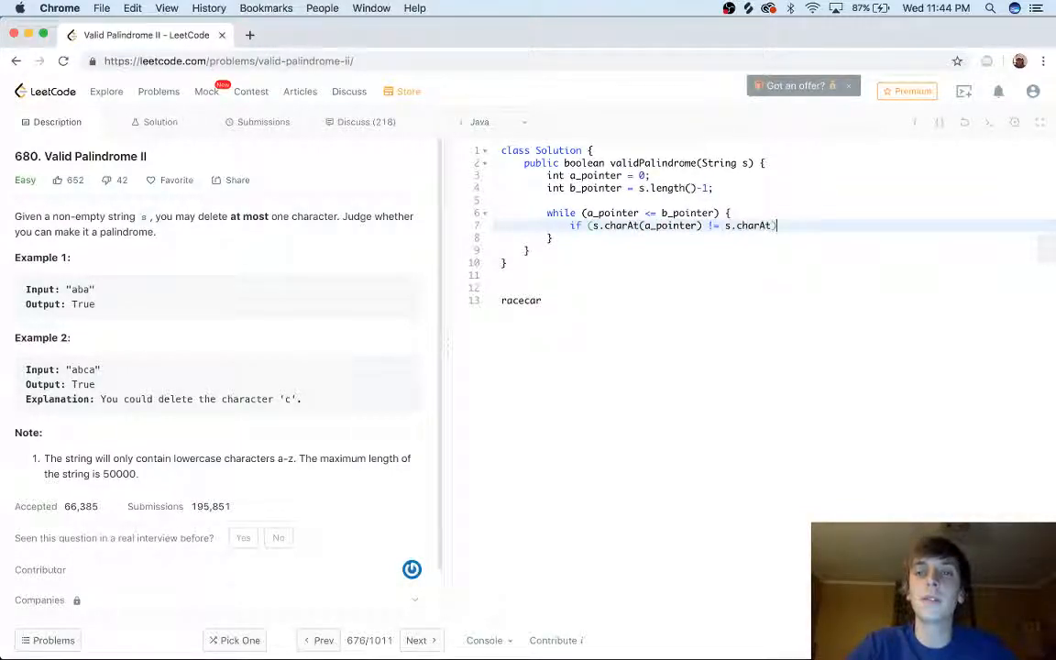
{"action": "type", "text": "b_pointer)"}
{"action": "type", "text": "a_pointer"}
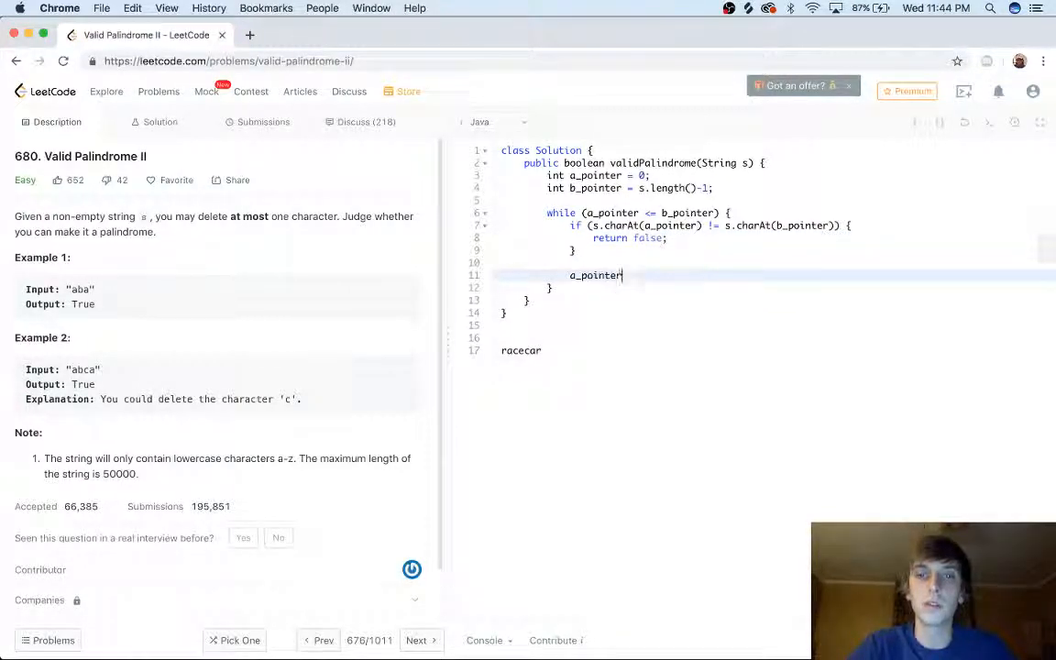
Increment a_pointer, decrement b_pointer, return true after the loop, and delete racecar
{"action": "type", "text": "++;"}
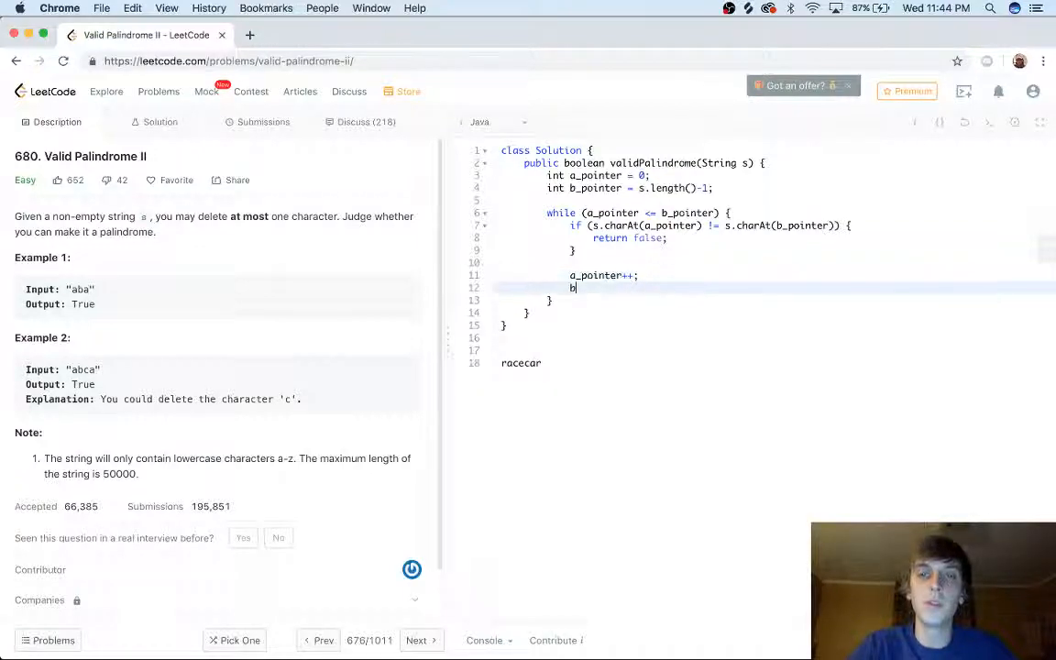
{"action": "type", "text": "_pointer--;"}
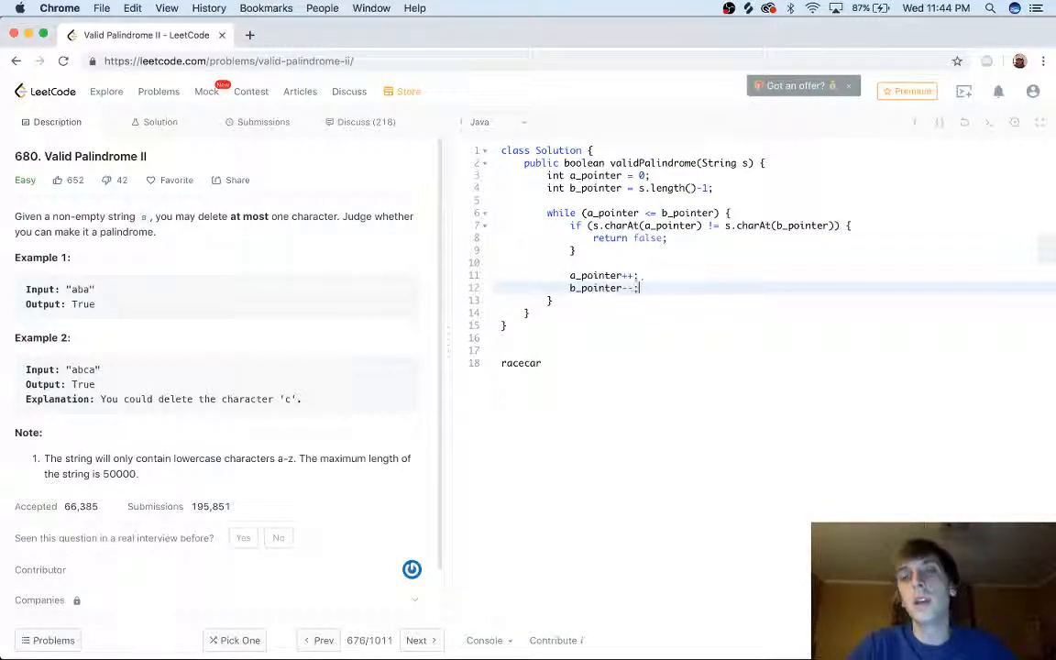
{"action": "type", "text": "return"}
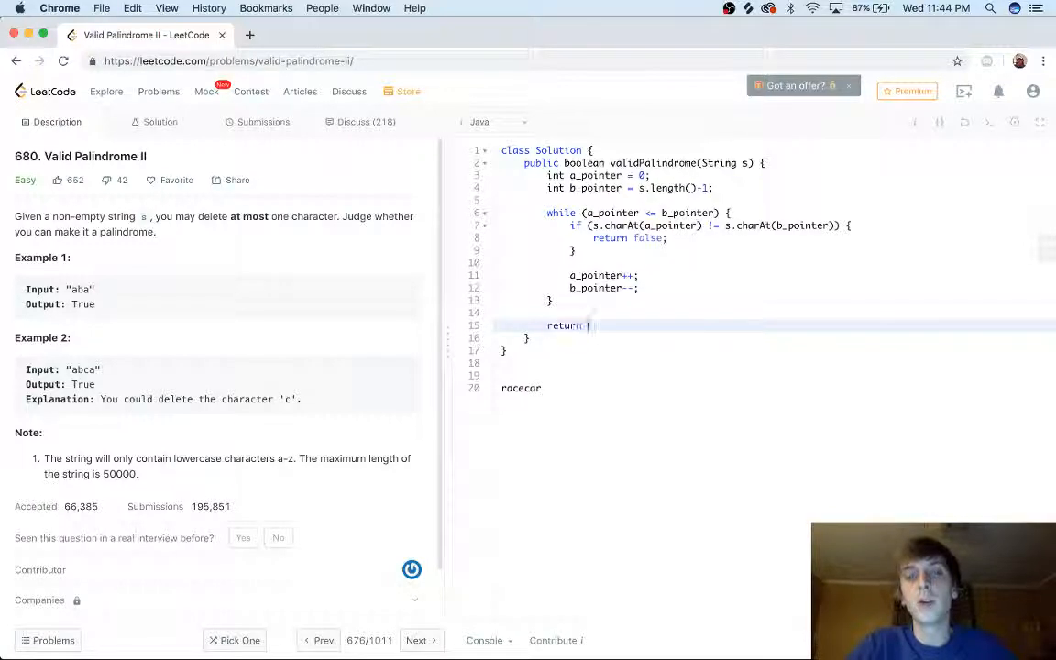
{"action": "type", "text": "true;"}
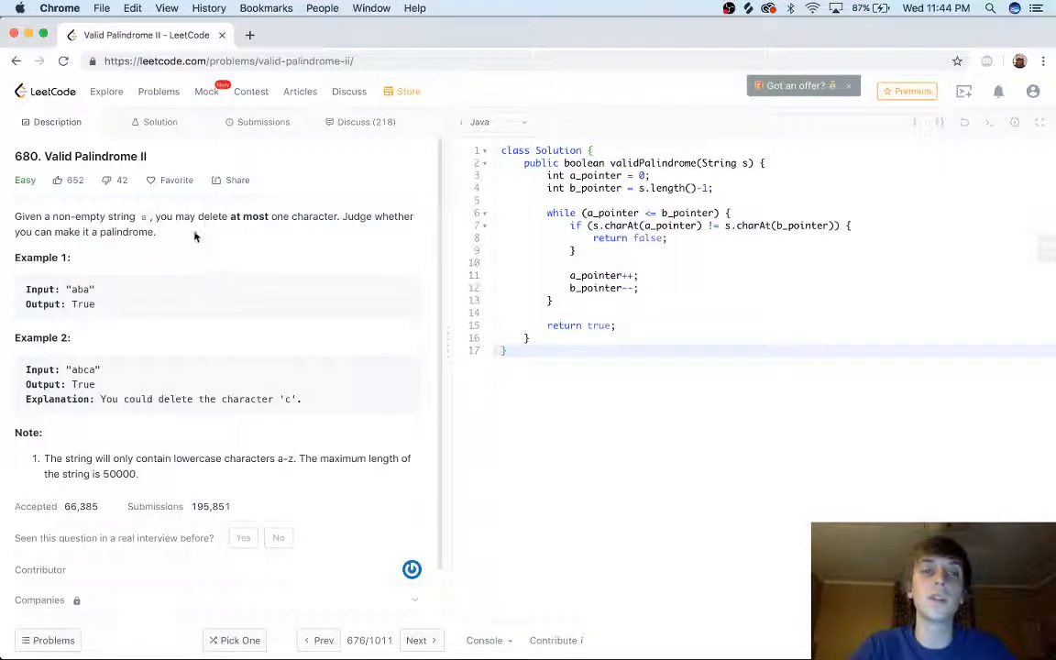
Select the 'abca' example note below the Solution class
{"action": "double_click", "coordinate": [82, 369]}
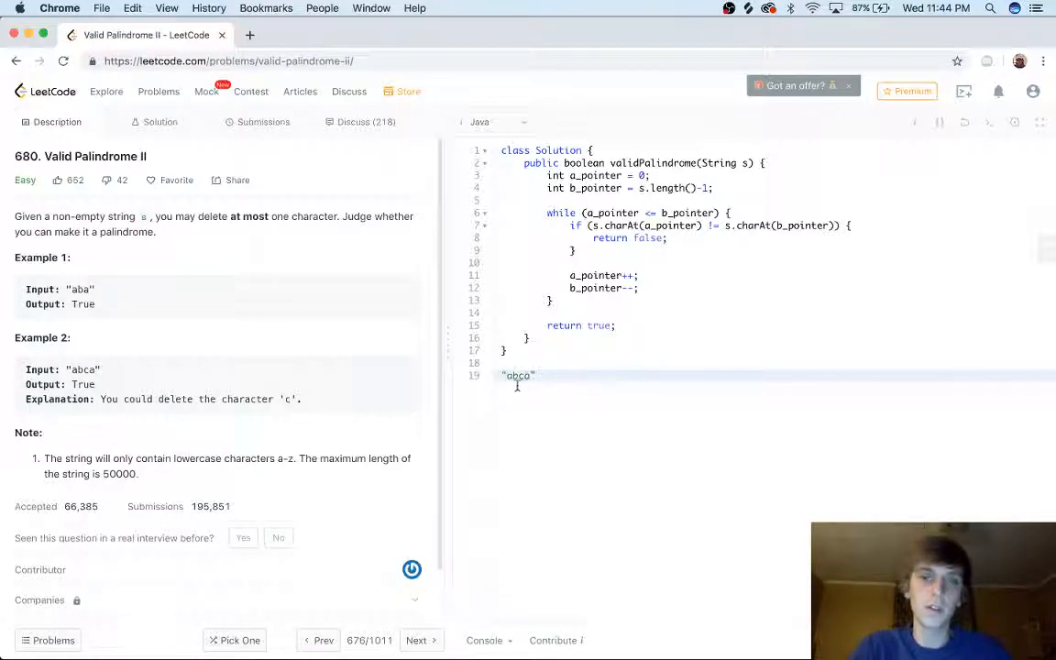
{"action": "left_click_drag", "start_coordinate": [583, 213], "coordinate": [552, 300]}
{"action": "type", "text": "public"}
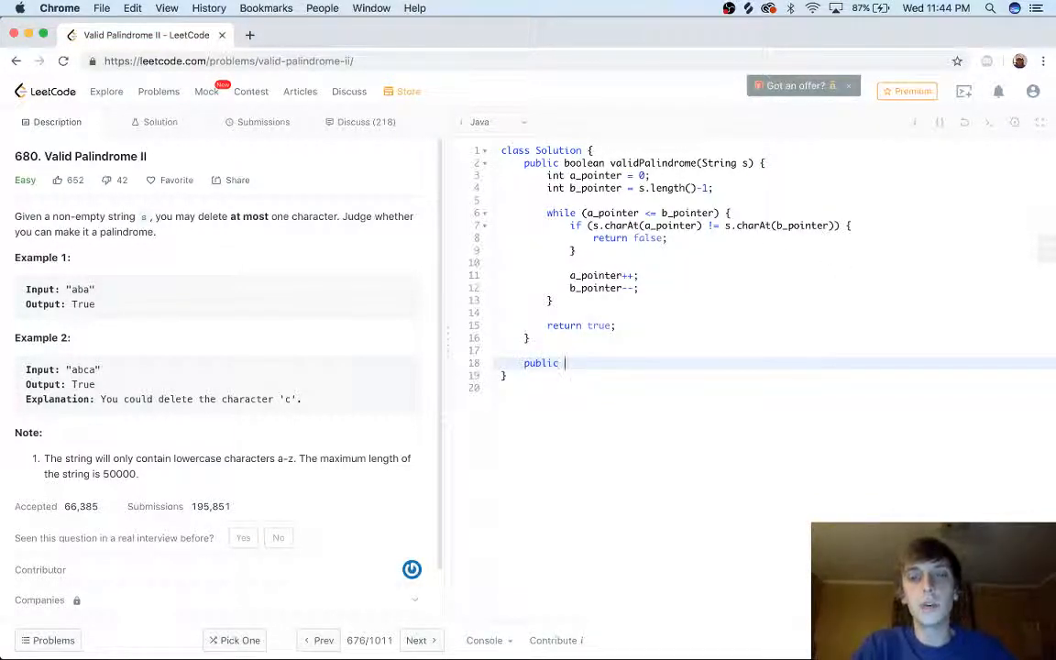
Replace the mismatch return with '//call helper method on two different substrings'
{"action": "type", "text": "boolean"}
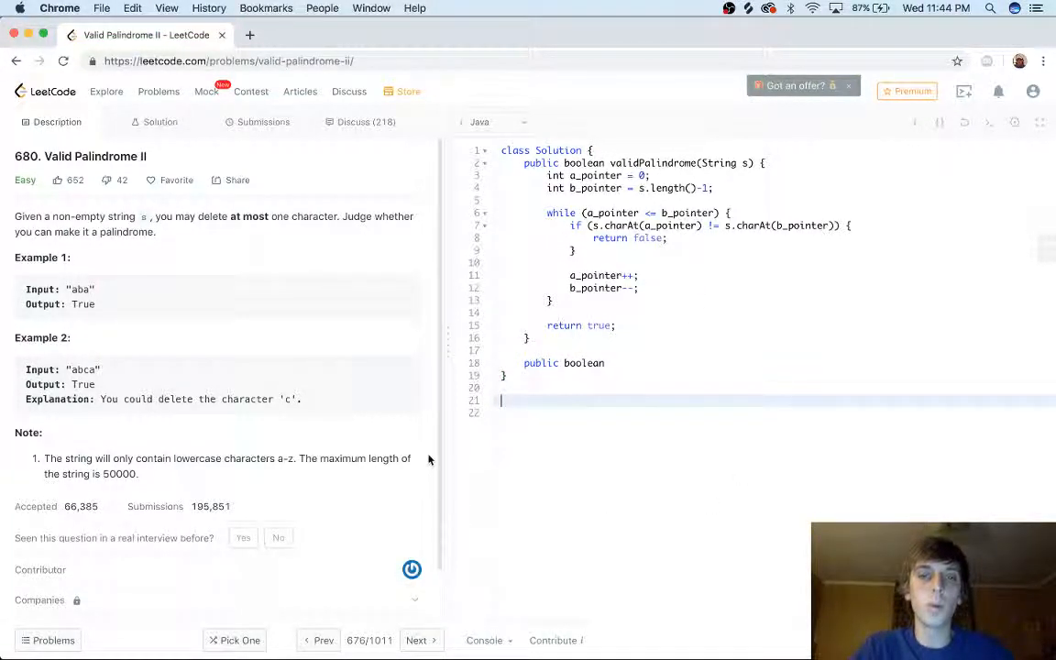
{"action": "type", "text": "abca"}
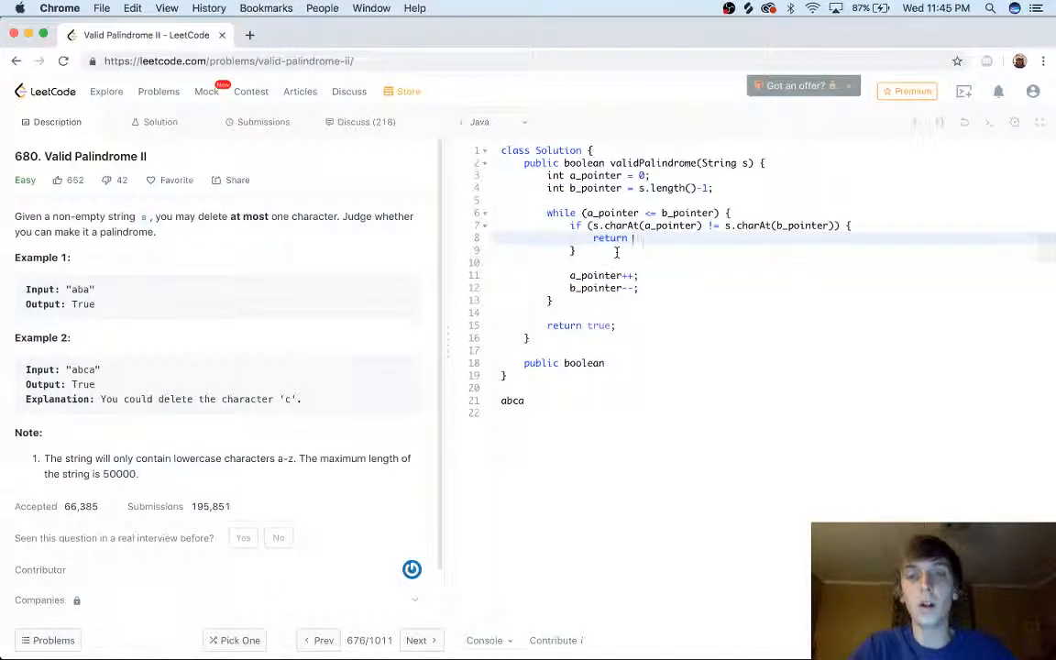
{"action": "type", "text": "///"}
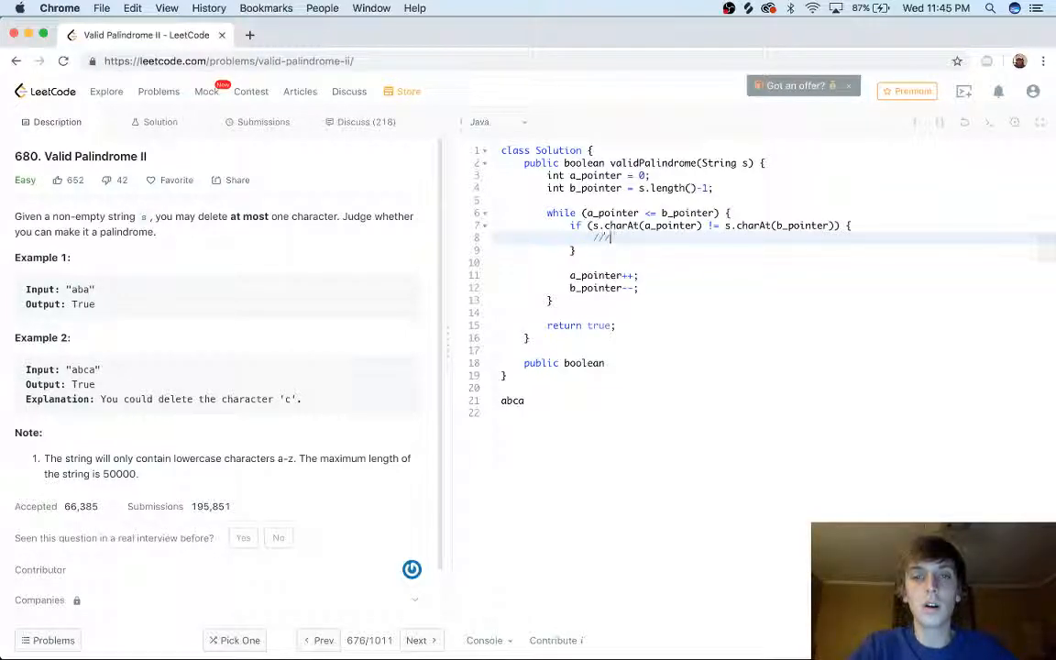
{"action": "type", "text": "call"}
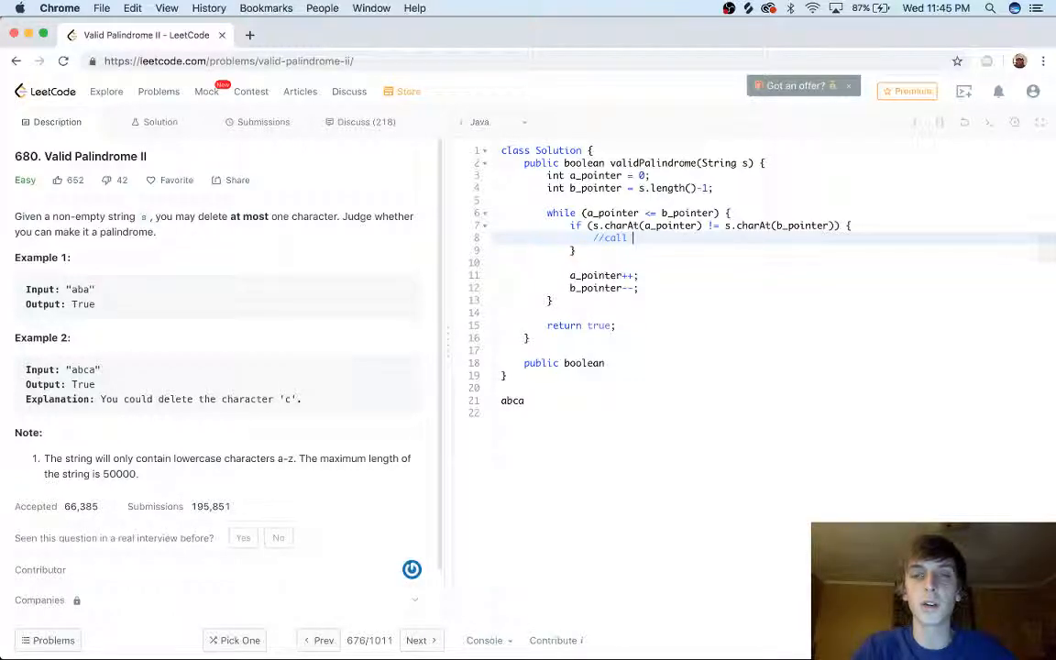
{"action": "type", "text": "helper h"}
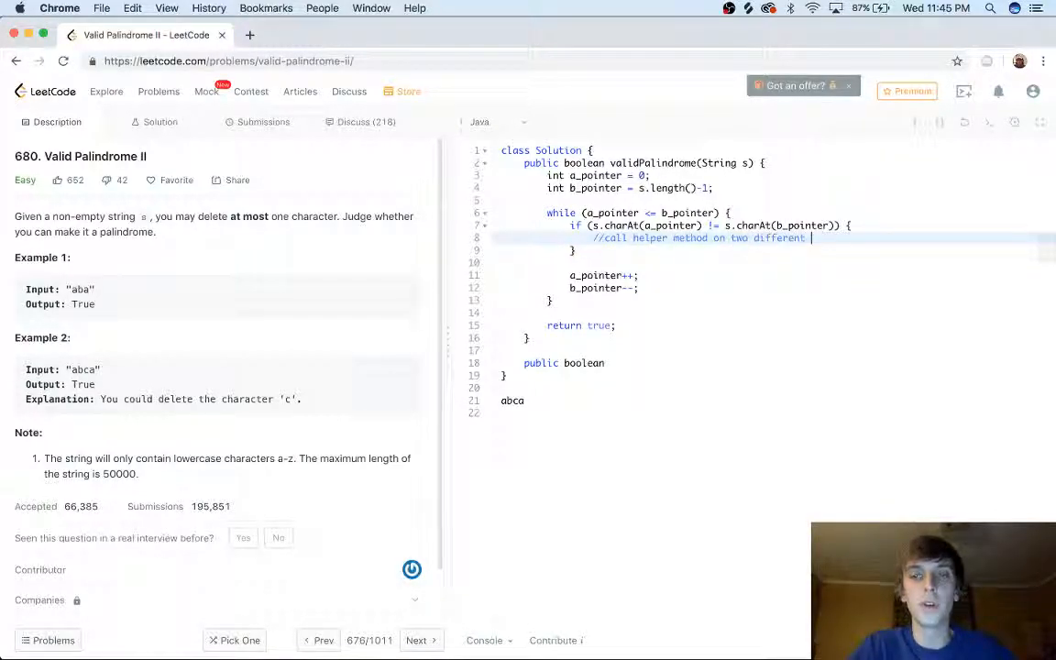
{"action": "type", "text": "substrings"}
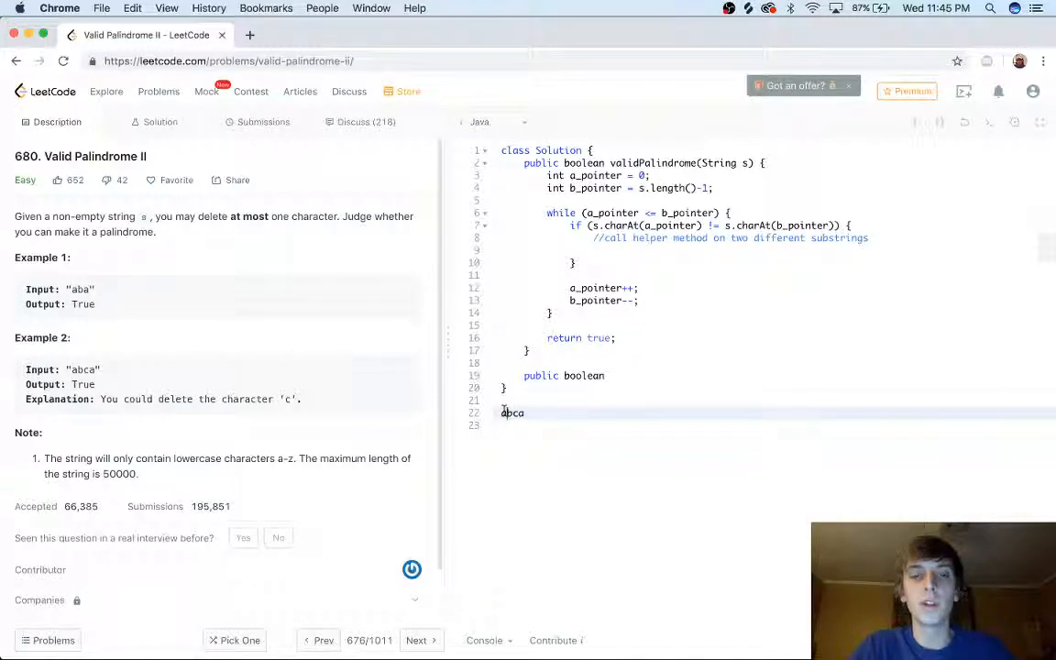
Remove the abca line and add helperMethod(String s, int i, int j) with the copied loop
{"action": "type", "text": "bc"}
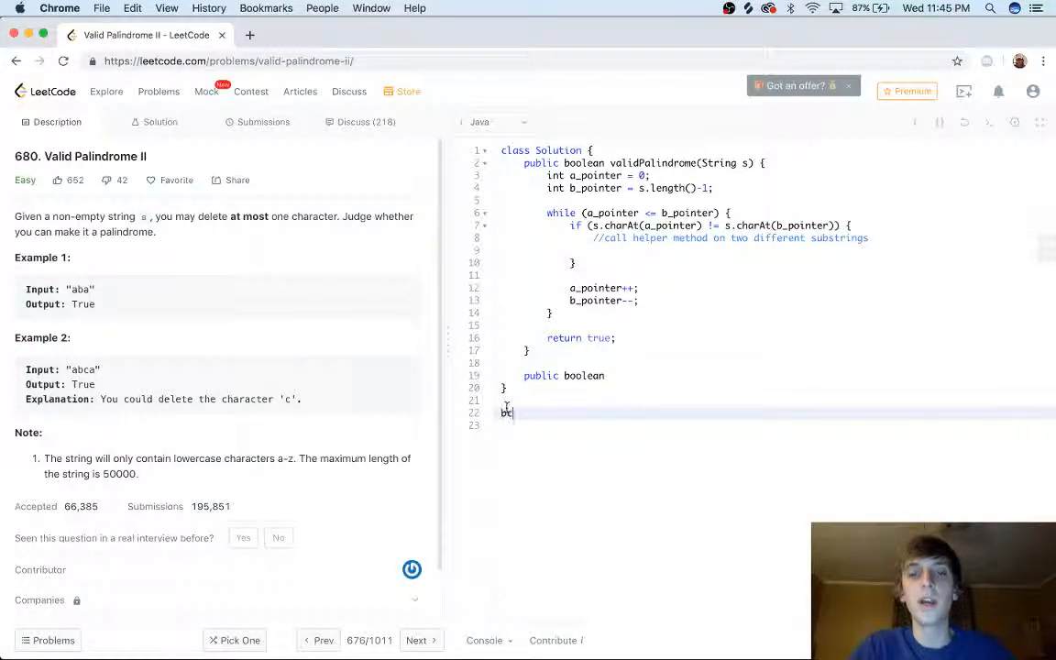
{"action": "type", "text": "abca"}
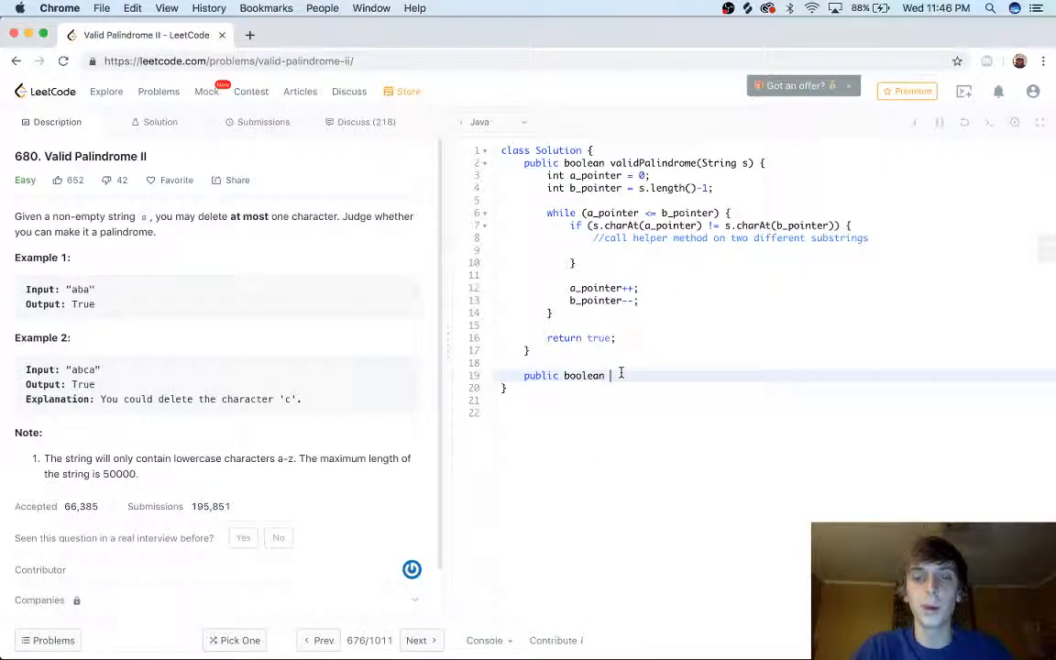
{"action": "type", "text": "helperMethod(String s, int i, int j) {"}
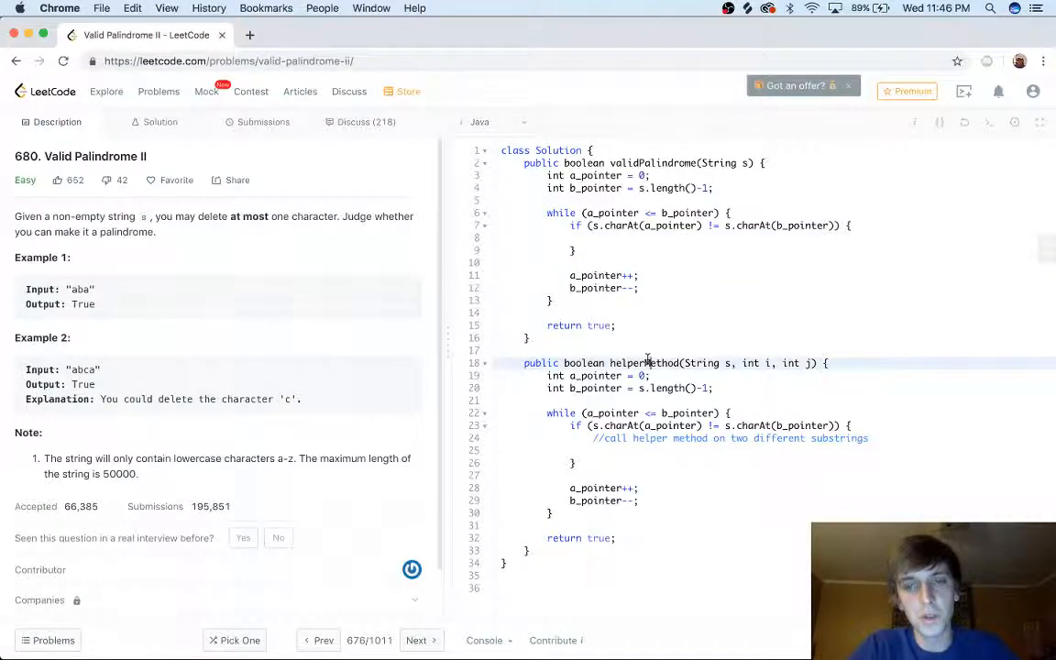
Return helperMethod(s, a_pointer+1, b_pointer) || helperMethod(s, a_pointer, b_pointer-1) on mismatch
{"action": "type", "text": "helperMethod()"}
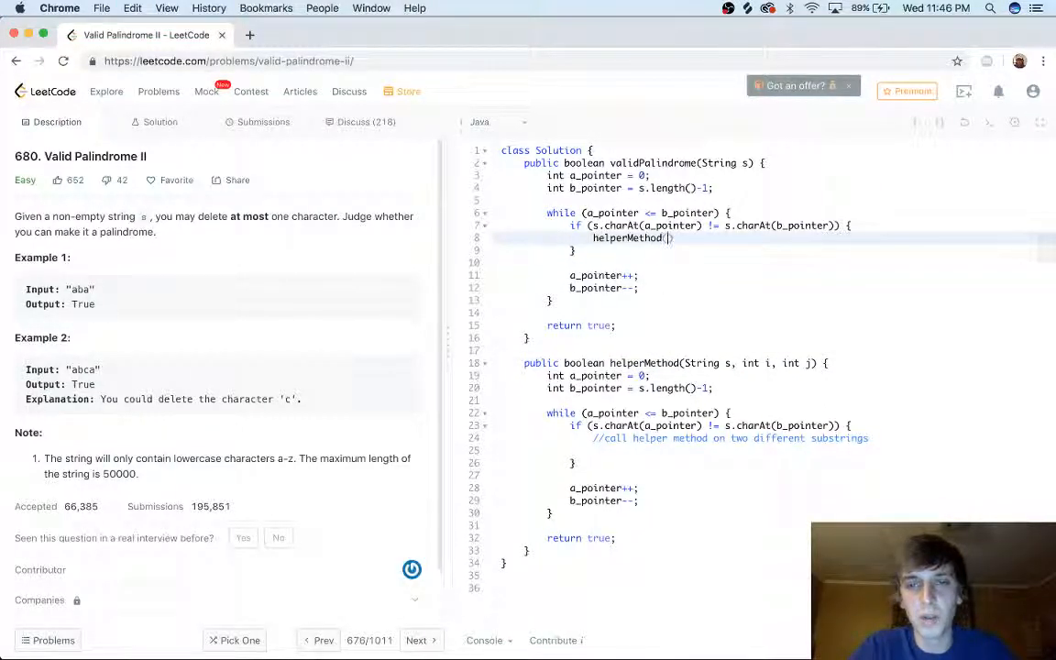
{"action": "type", "text": "s,"}
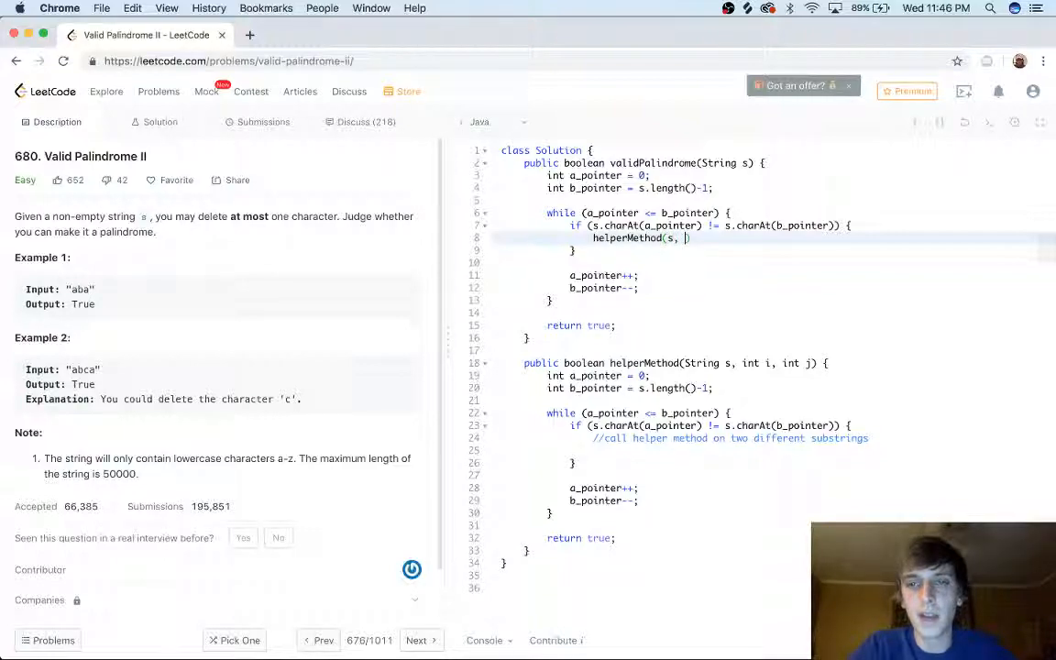
{"action": "type", "text": "a_pointer+1"}
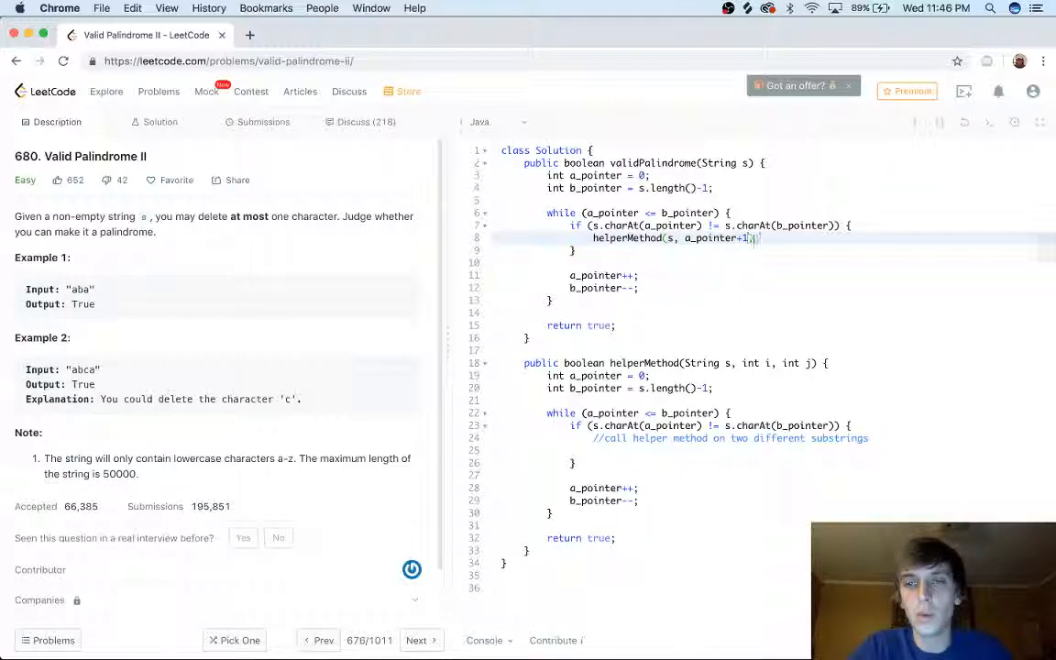
{"action": "type", "text": ", b_pointer"}
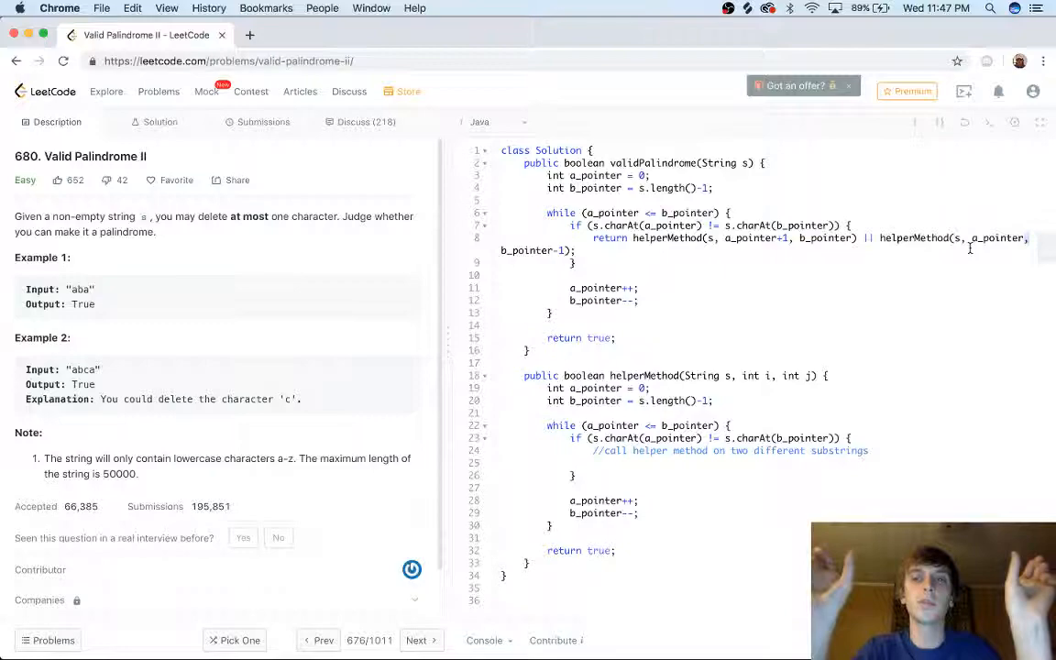
{"action": "left_click_drag", "start_coordinate": [547, 375], "coordinate": [614, 550]}
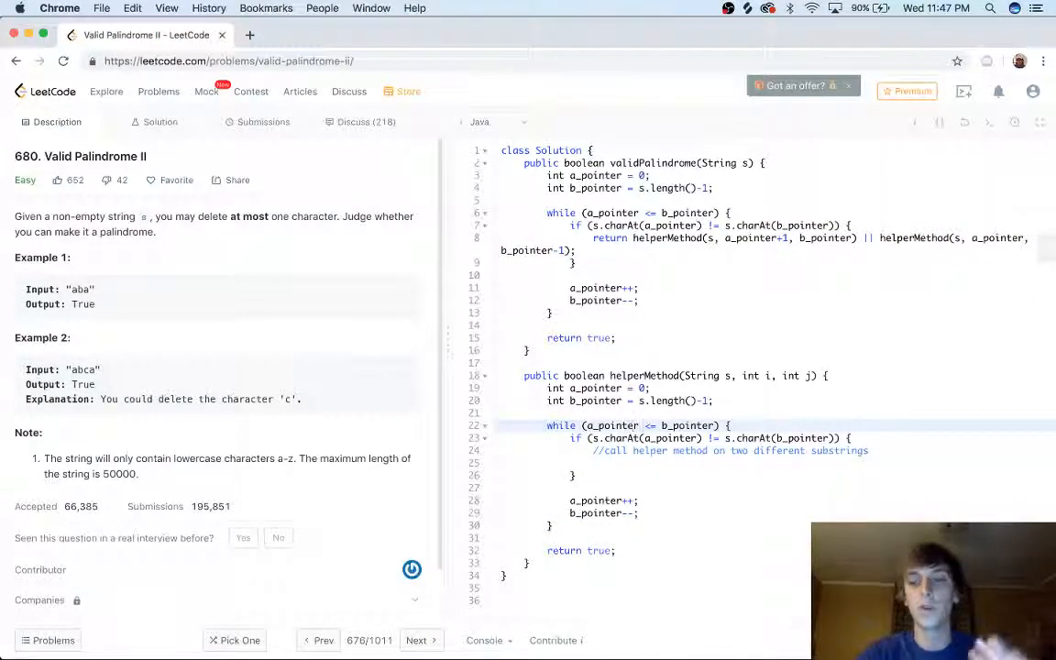
Submit, get Wrong Answer for 'abc', and delete the helper's mismatch comment
{"action": "left_click", "coordinate": [264, 122]}
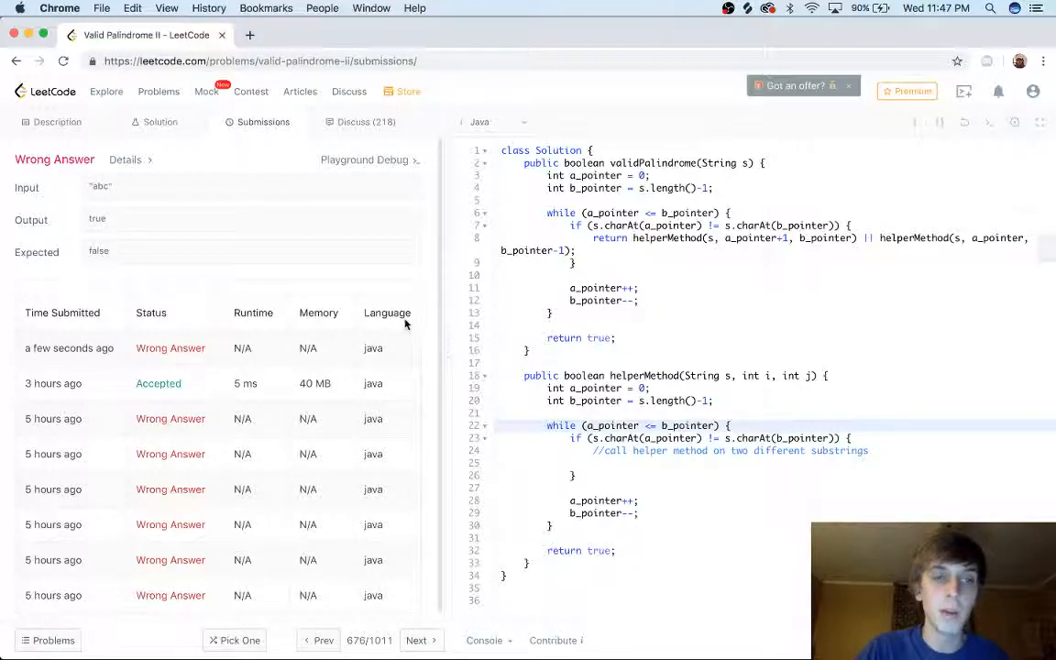
{"action": "mouse_move", "coordinate": [608, 409]}
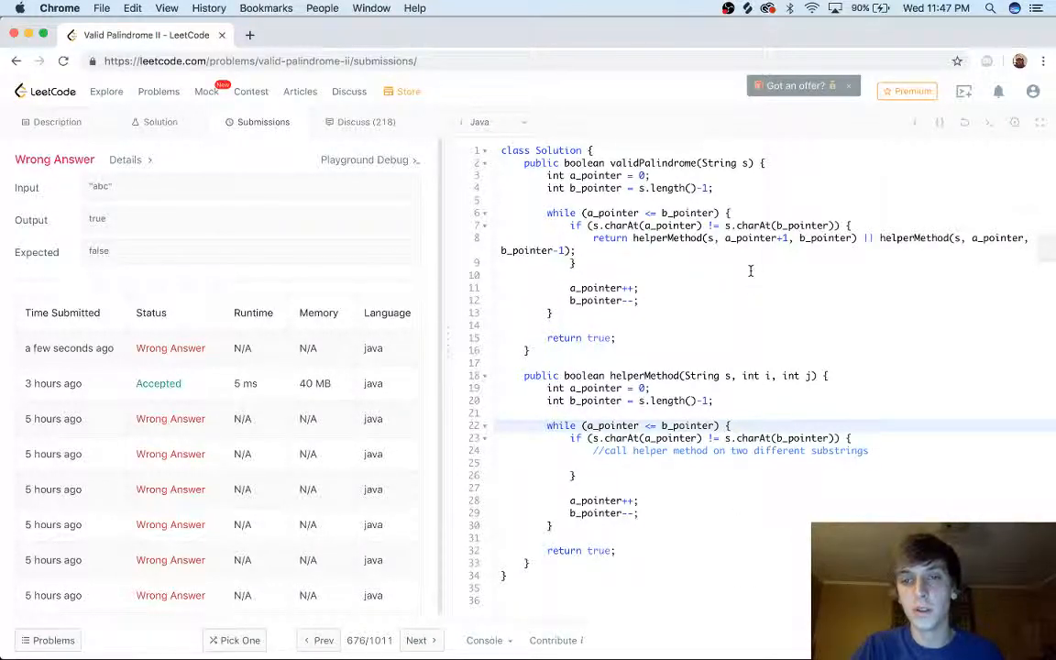
{"action": "mouse_move", "coordinate": [775, 402]}
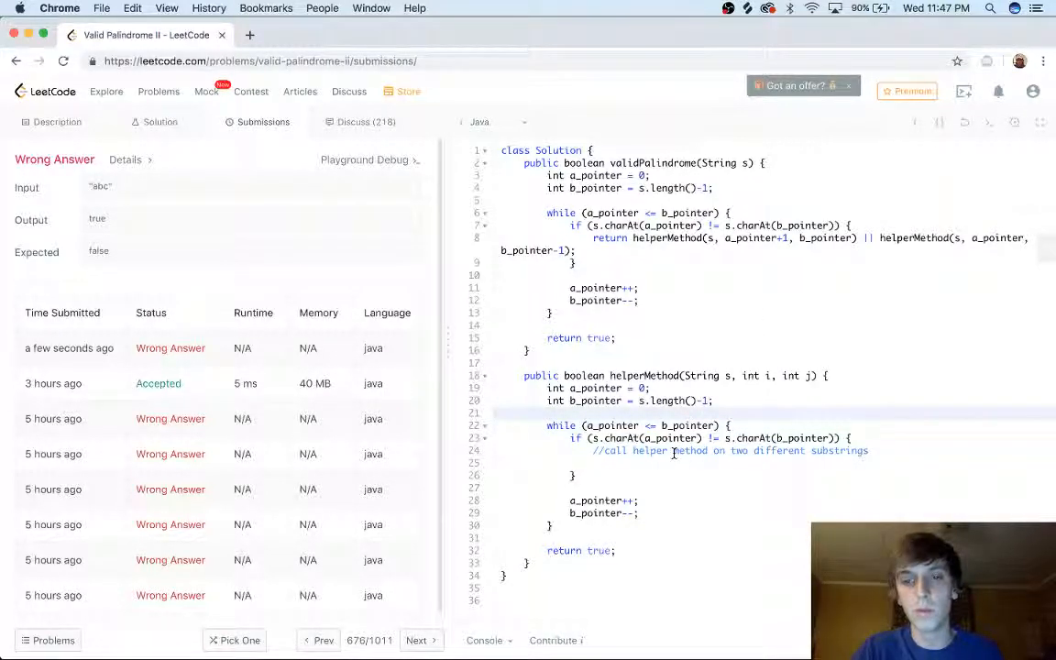
{"action": "left_click_drag", "start_coordinate": [593, 450], "coordinate": [867, 450]}
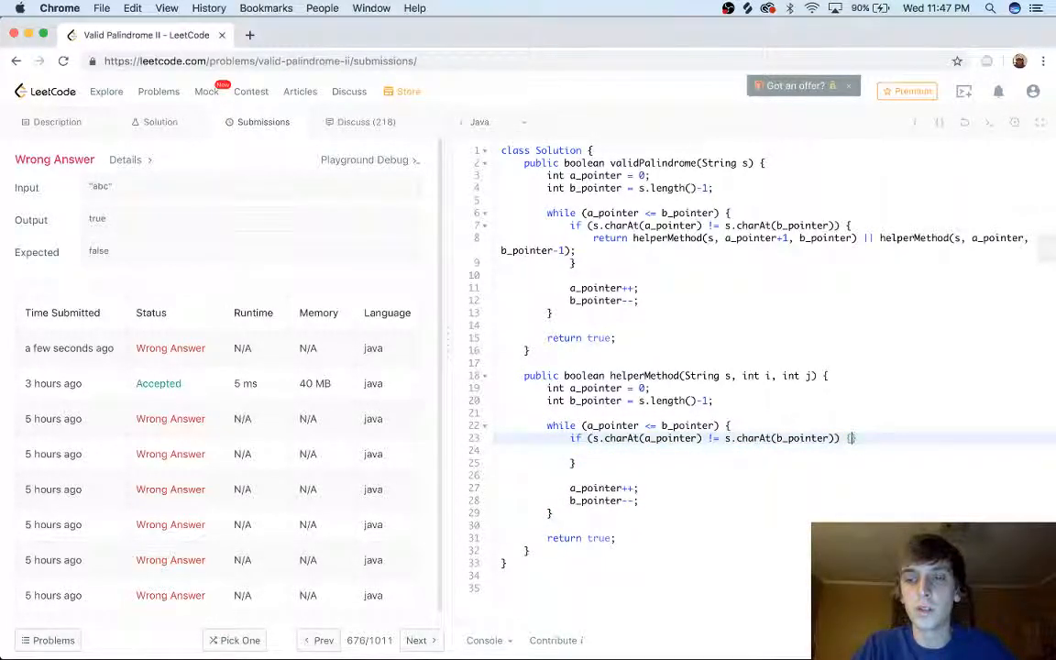
Make helperMethod return false on mismatch from pointers i and j, resubmit for Accepted, view Description
{"action": "type", "text": "return fals;"}
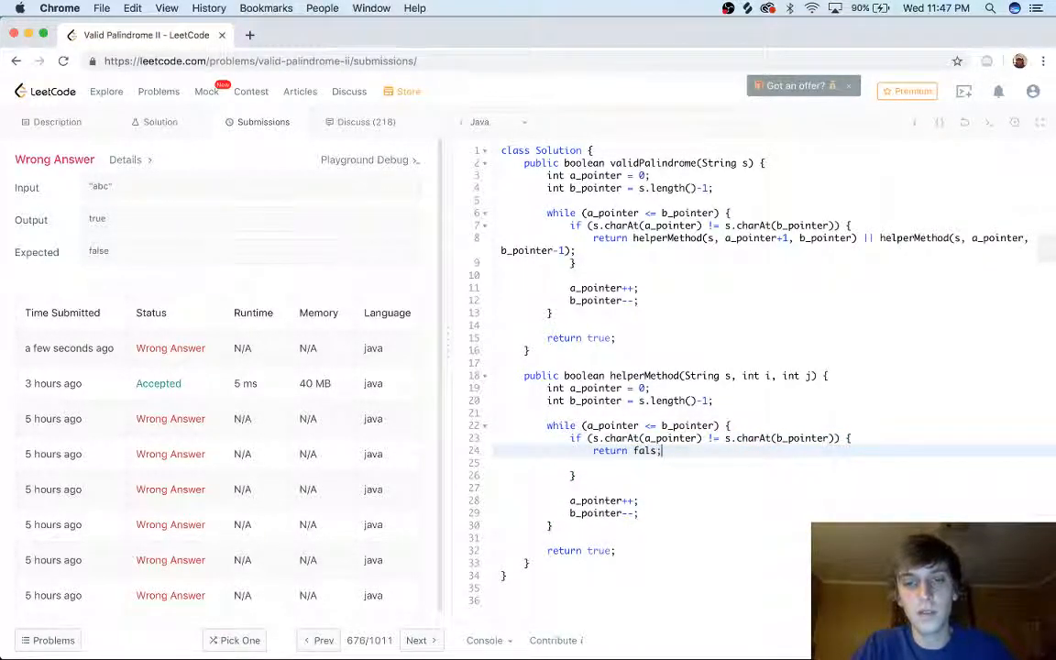
{"action": "type", "text": "e"}
{"action": "left_click", "coordinate": [778, 401]}
{"action": "type", "text": "j"}
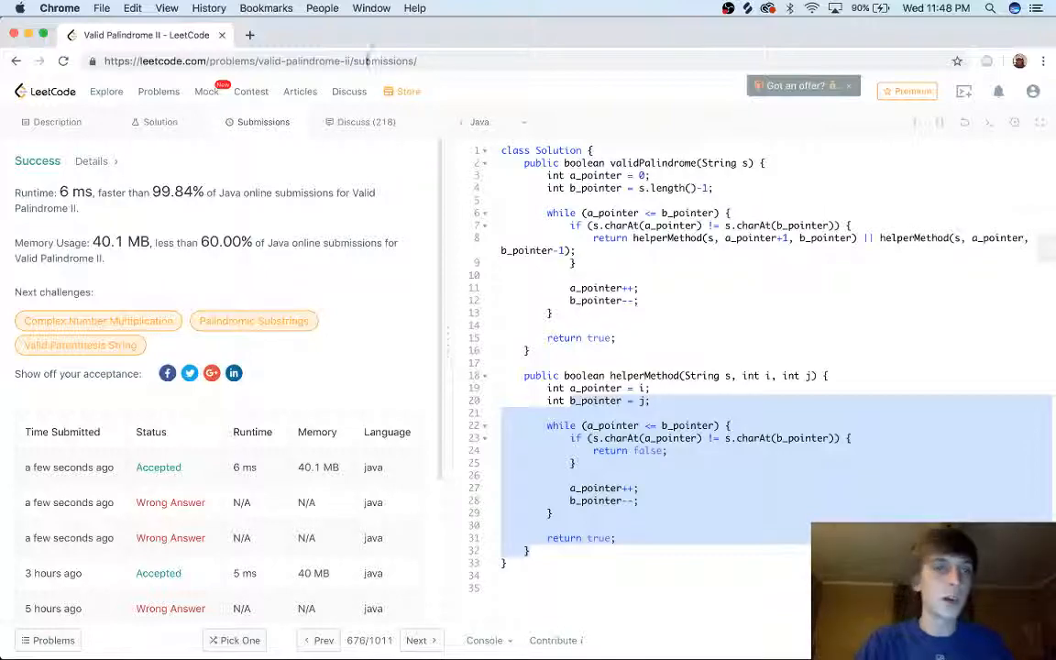
{"action": "left_click", "coordinate": [57, 122]}
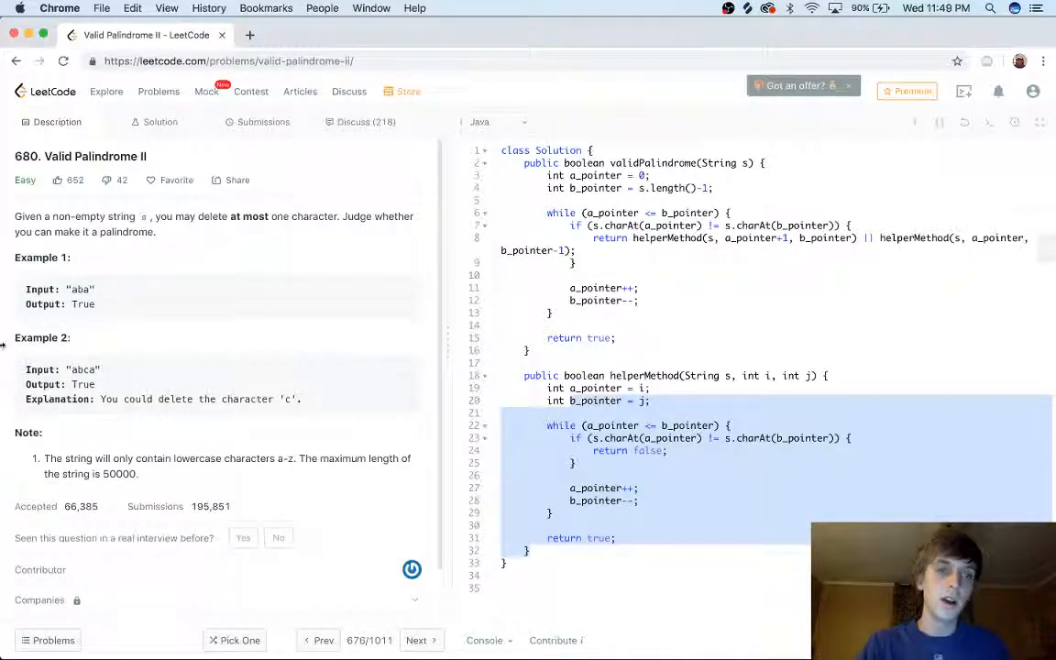